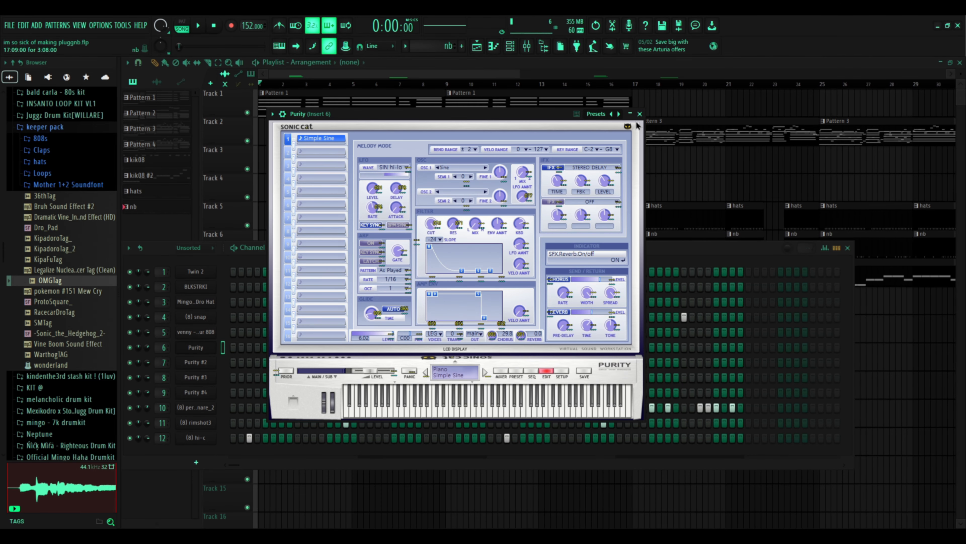
Close Purity, bring the Pattern 1 Twin 2 chords into the piano roll and play them back once
{"action": "left_click", "coordinate": [639, 114]}
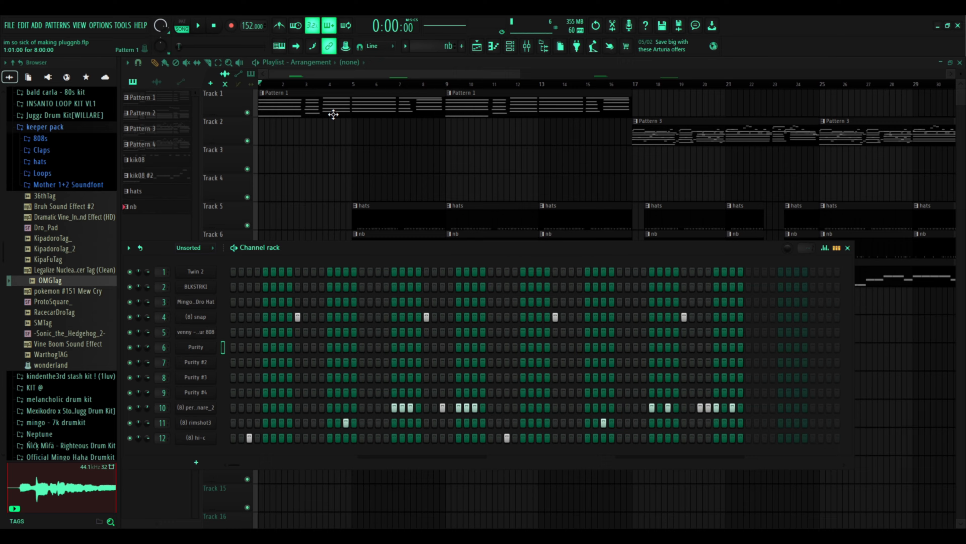
{"action": "double_click", "coordinate": [196, 271]}
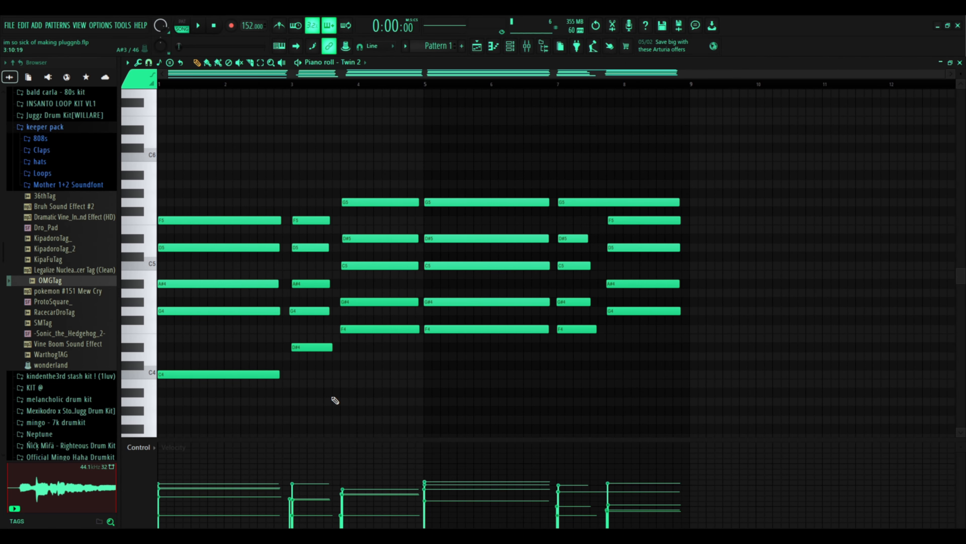
{"action": "mouse_move", "coordinate": [548, 369]}
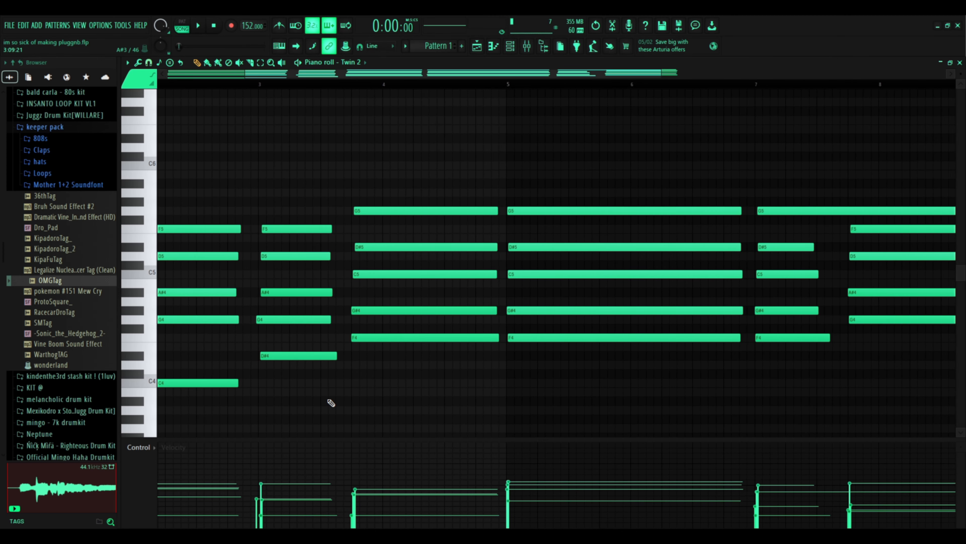
{"action": "left_click", "coordinate": [198, 26]}
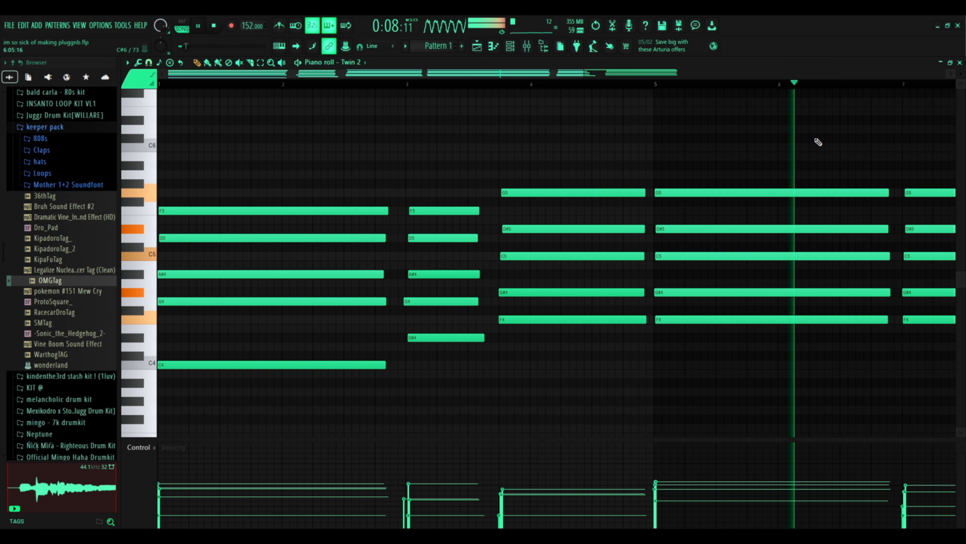
{"action": "left_click", "coordinate": [213, 25]}
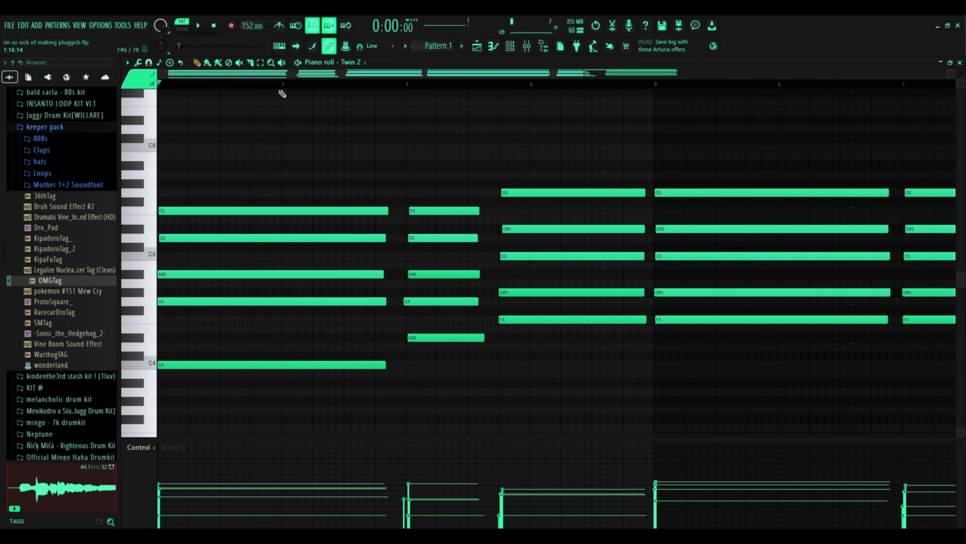
{"action": "left_click", "coordinate": [197, 26]}
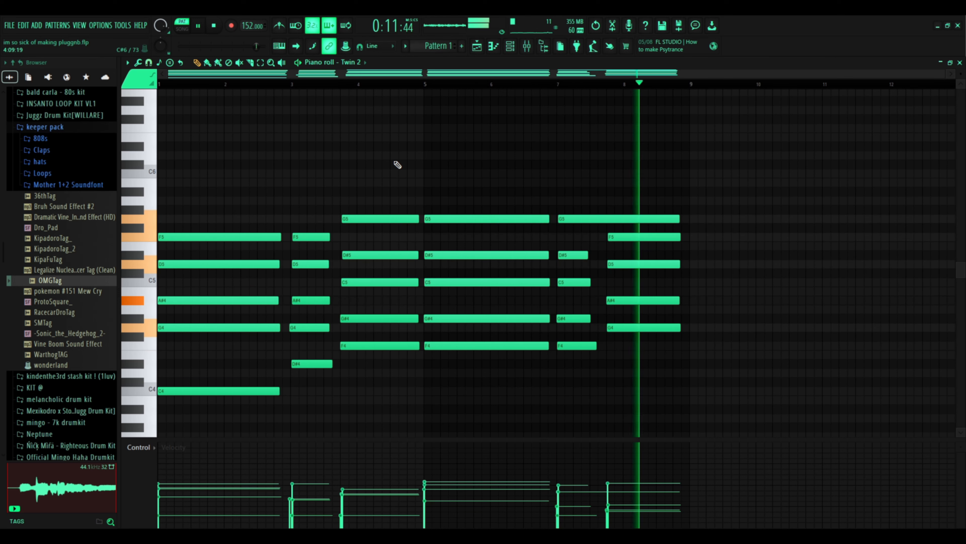
{"action": "left_click", "coordinate": [214, 25]}
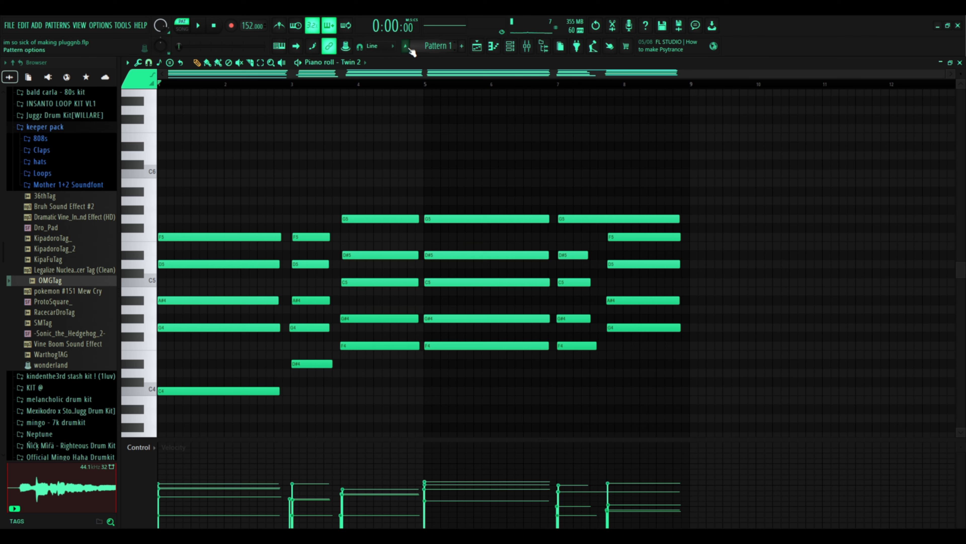
Play Pattern 2's lead with Purity #3 back in, stop, and go to the playlist for Pattern 3
{"action": "left_click", "coordinate": [462, 46]}
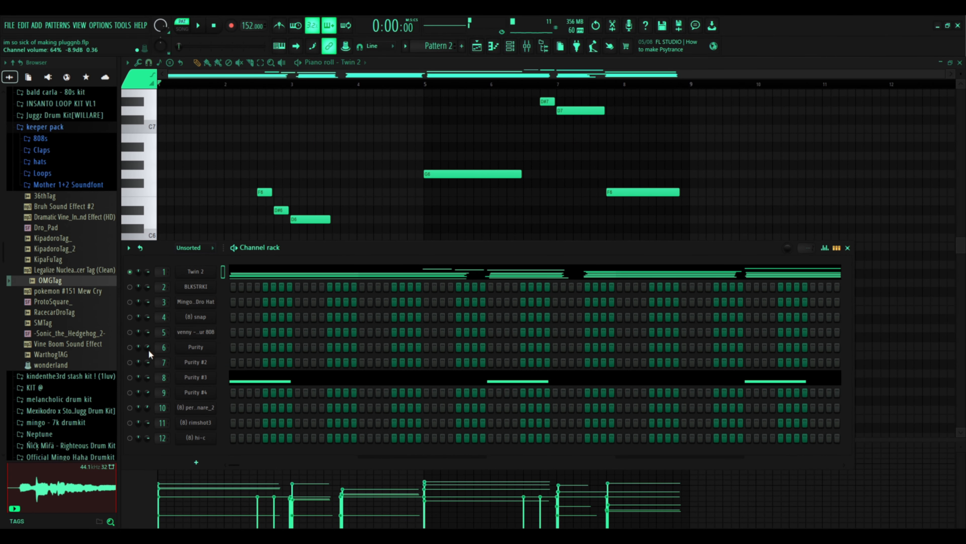
{"action": "left_click", "coordinate": [197, 25]}
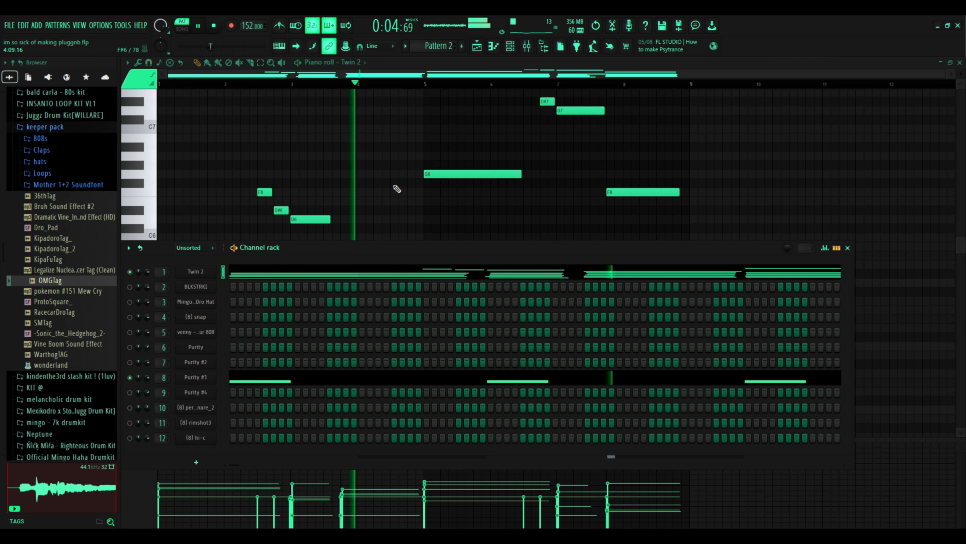
{"action": "left_click", "coordinate": [214, 26]}
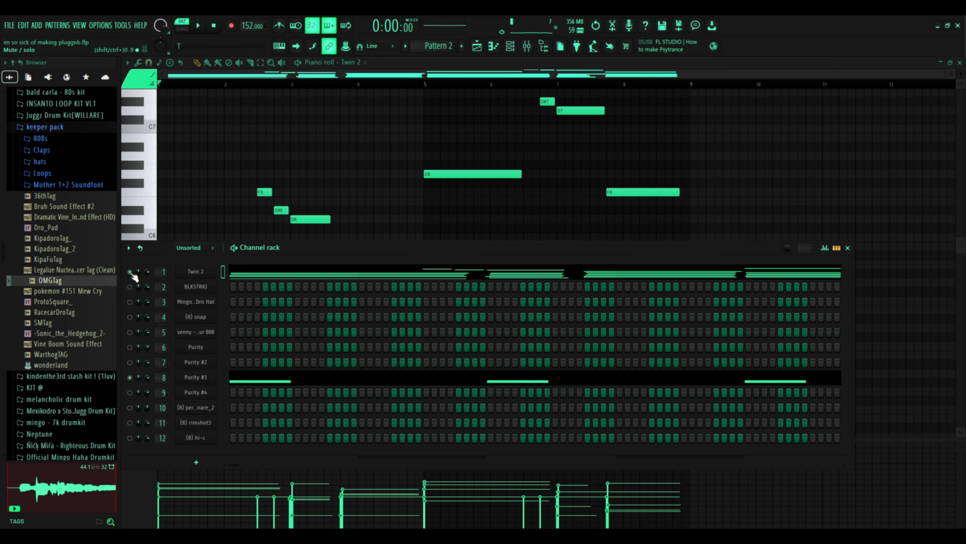
{"action": "left_click", "coordinate": [511, 47]}
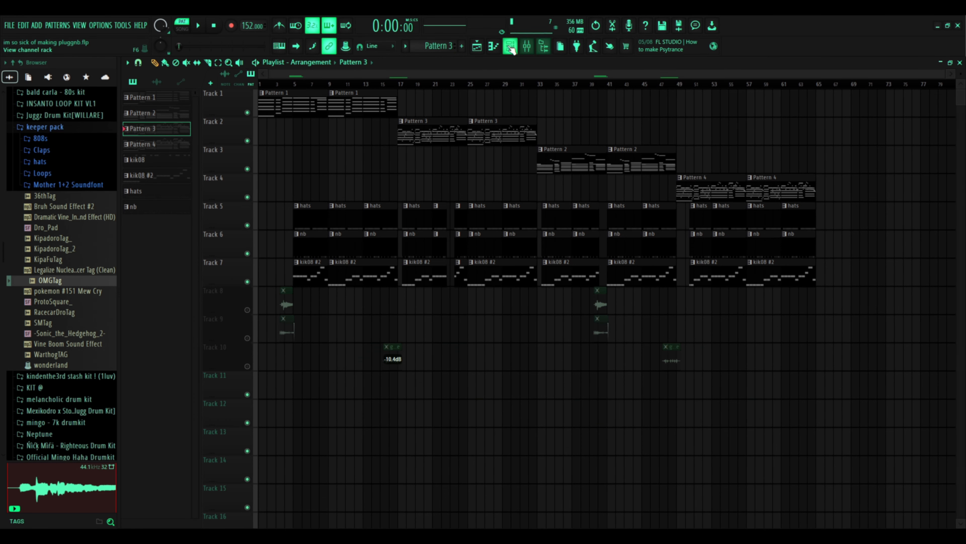
Show Pattern 3's channels in the rack with only the snap channel soloed
{"action": "left_click", "coordinate": [510, 46]}
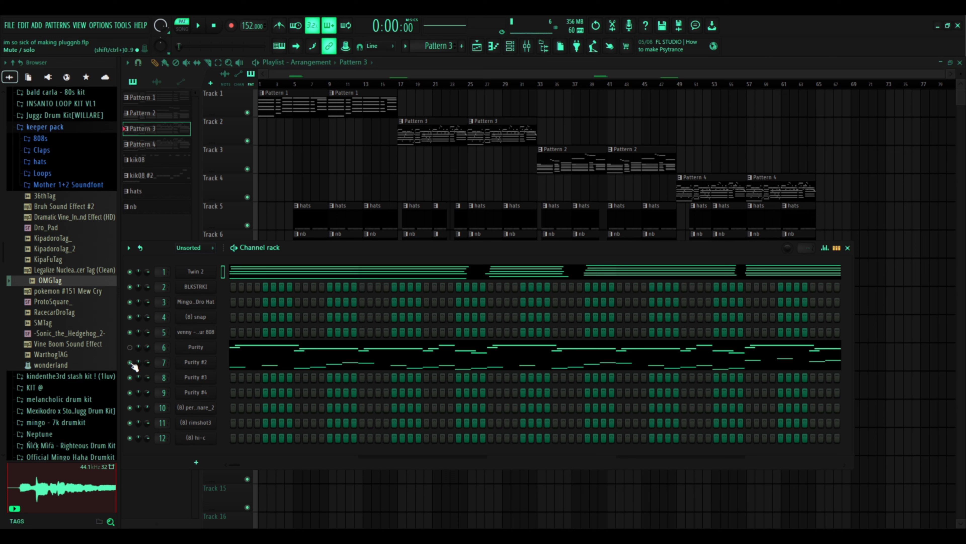
{"action": "left_click", "coordinate": [198, 25]}
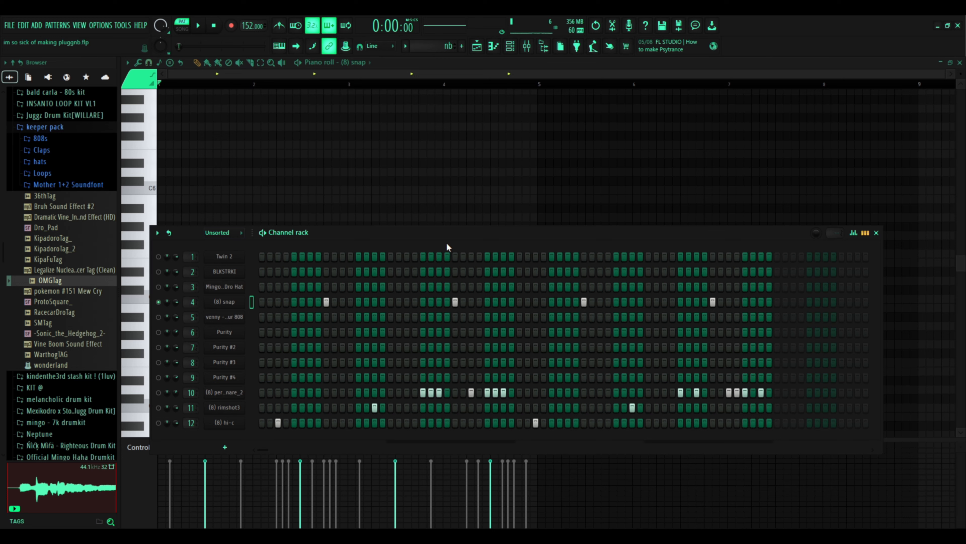
{"action": "mouse_move", "coordinate": [160, 394]}
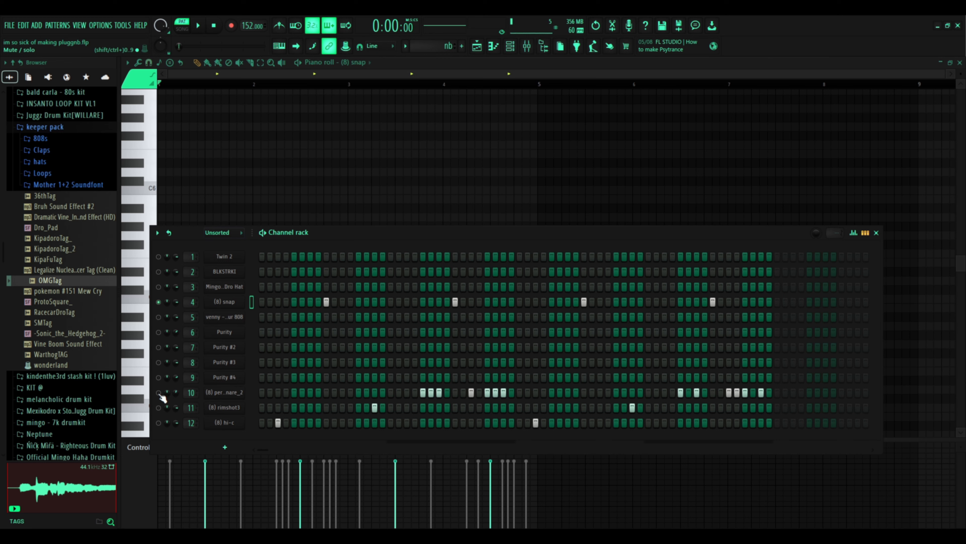
Unmute the perc and hi-hat channels alongside the snap and replay the drum pattern
{"action": "left_click", "coordinate": [197, 25]}
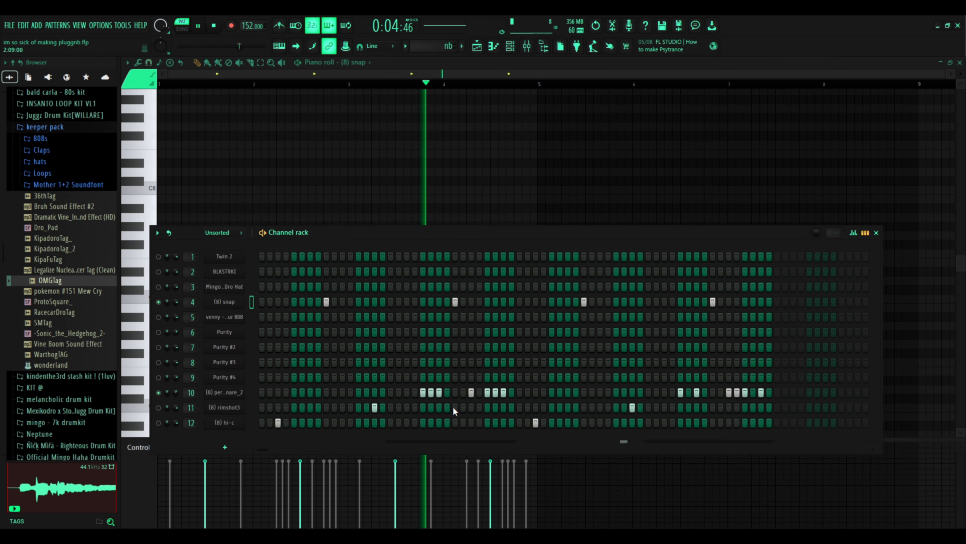
{"action": "left_click", "coordinate": [214, 25]}
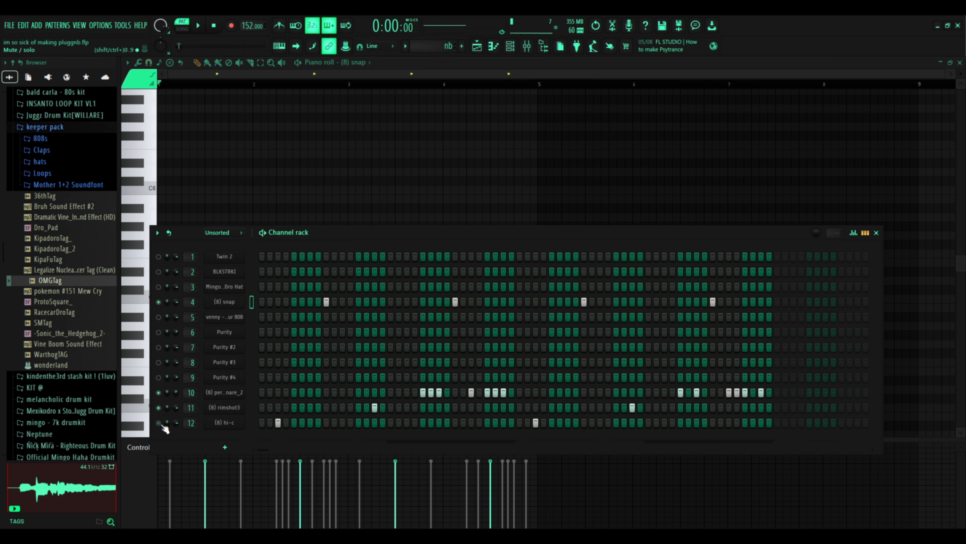
{"action": "left_click", "coordinate": [197, 25]}
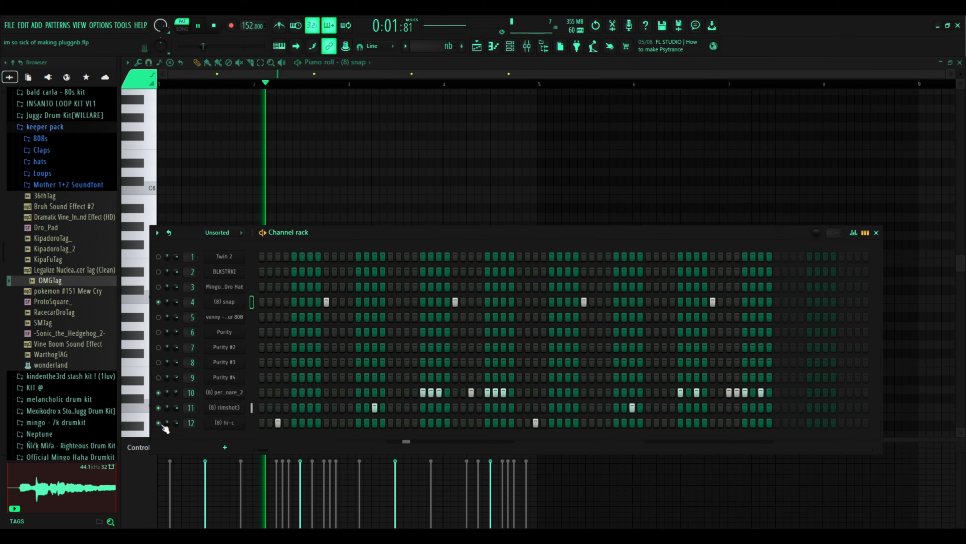